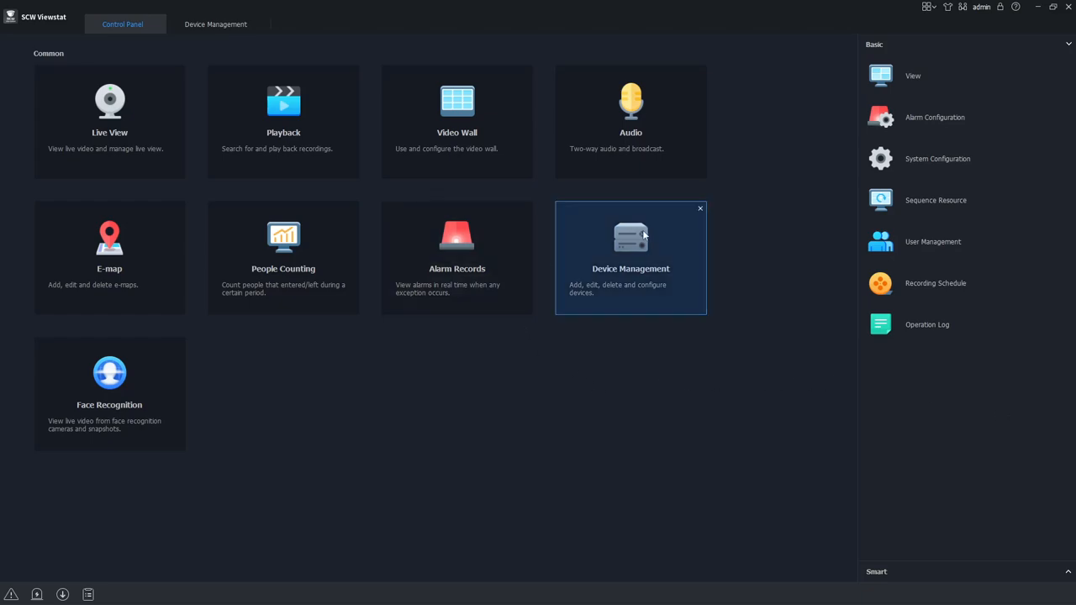
mouse_move(634, 247)
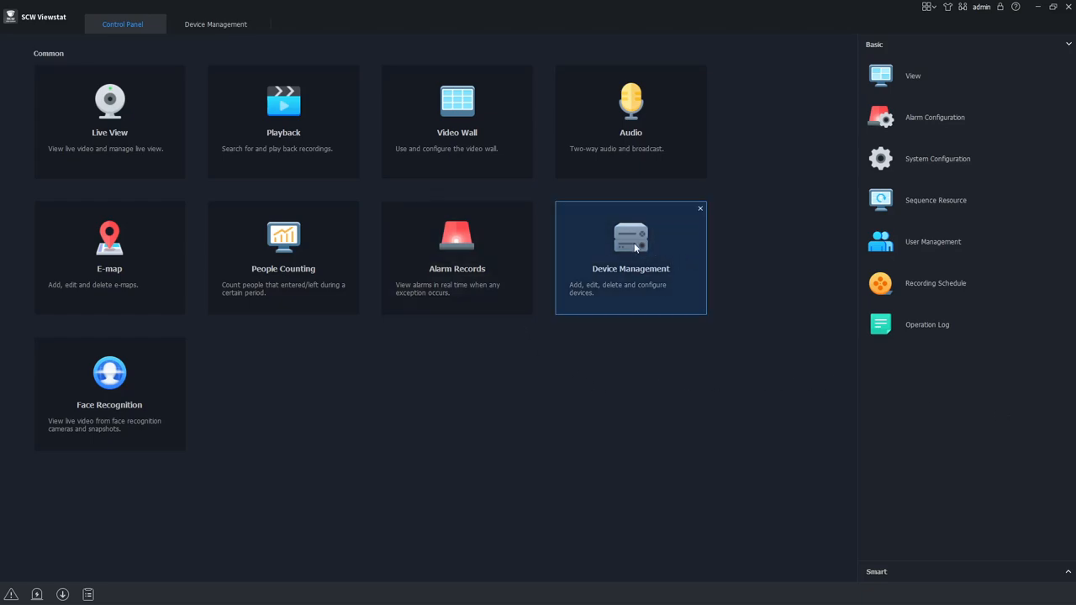
Step: Go to Device Management showing the empty Encoding Device list and one discovered NVR
left_click(631, 244)
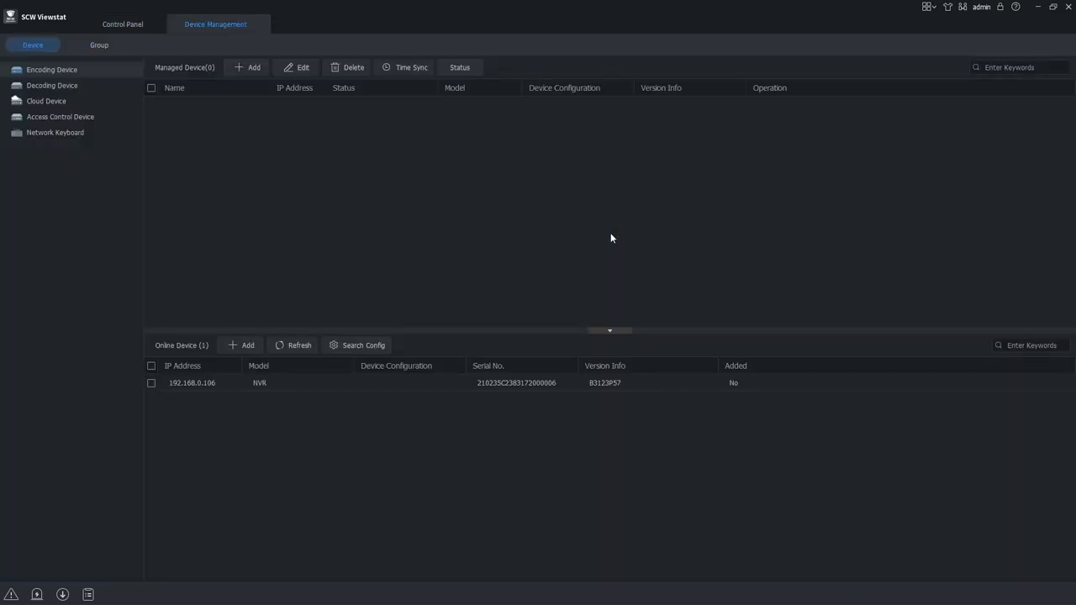
mouse_move(74, 80)
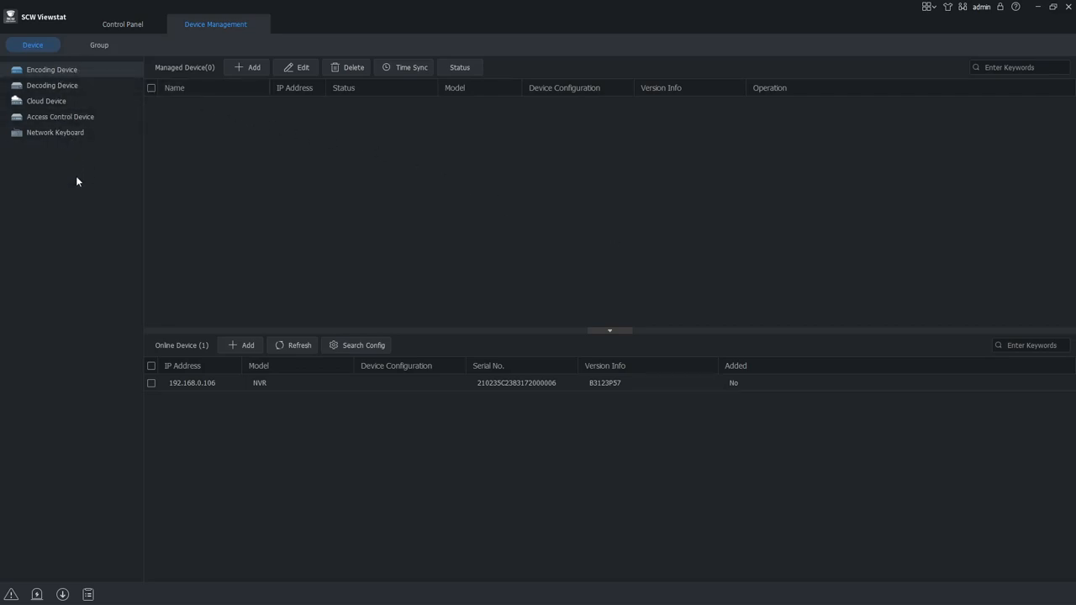
mouse_move(203, 197)
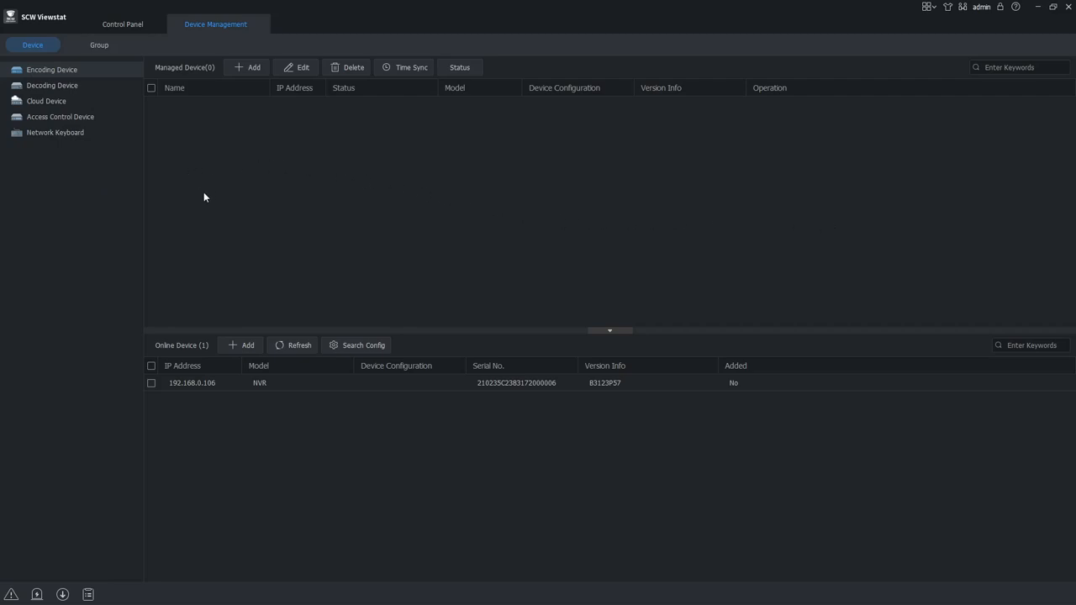
mouse_move(248, 345)
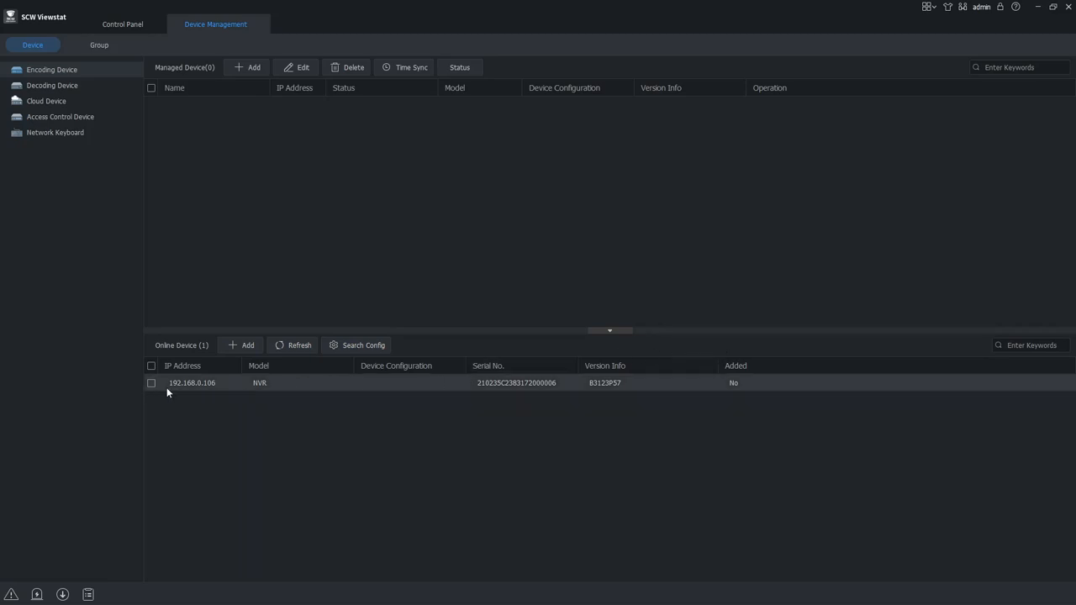
mouse_move(215, 392)
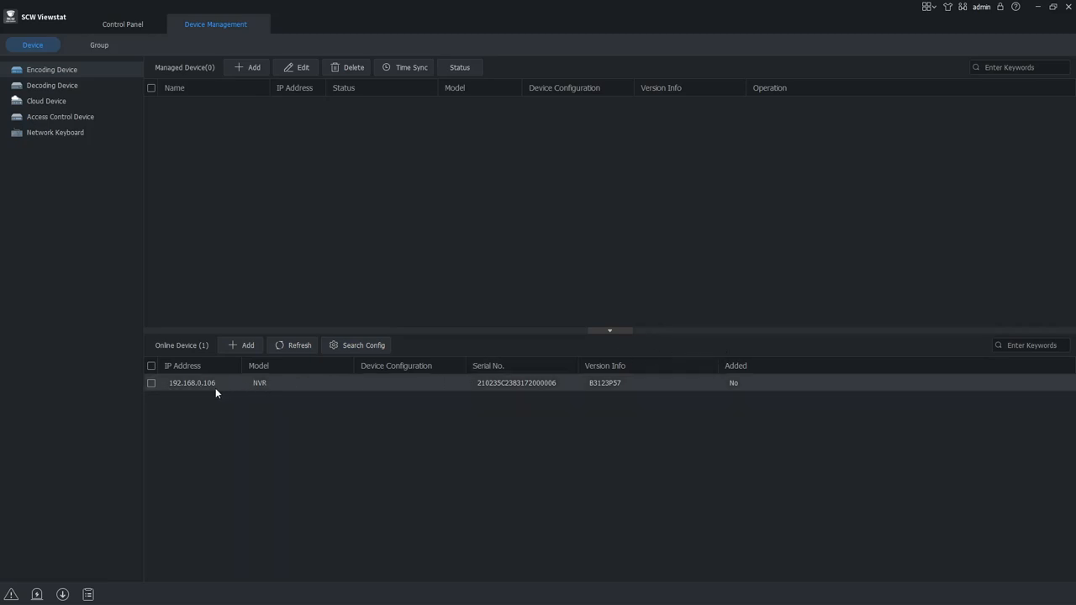
Step: Add the discovered NVR at 192.168.0.106 as a managed encoding device
left_click(151, 366)
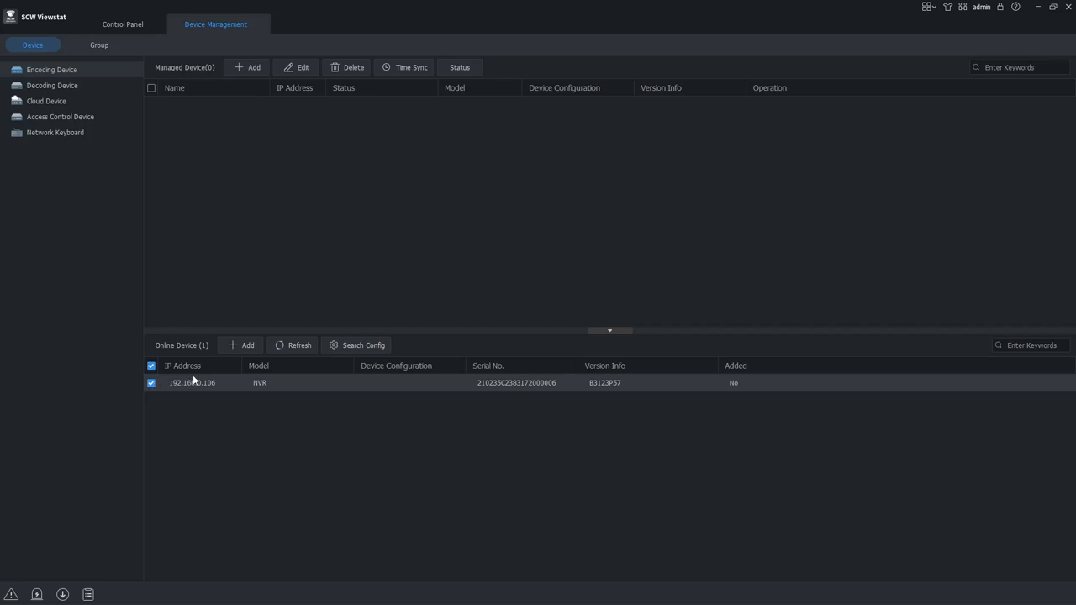
left_click(241, 345)
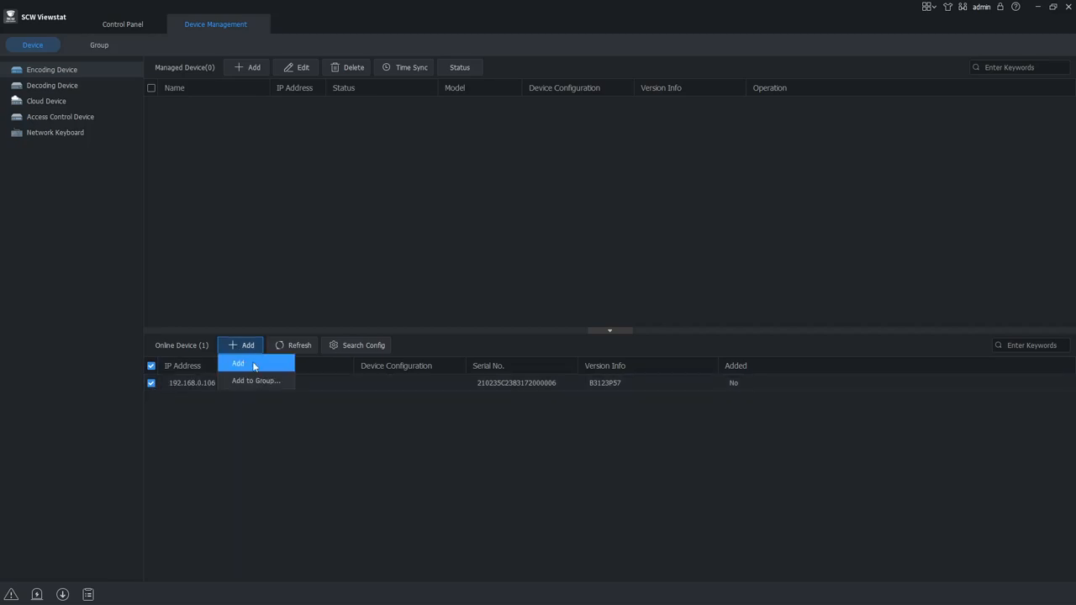
left_click(238, 364)
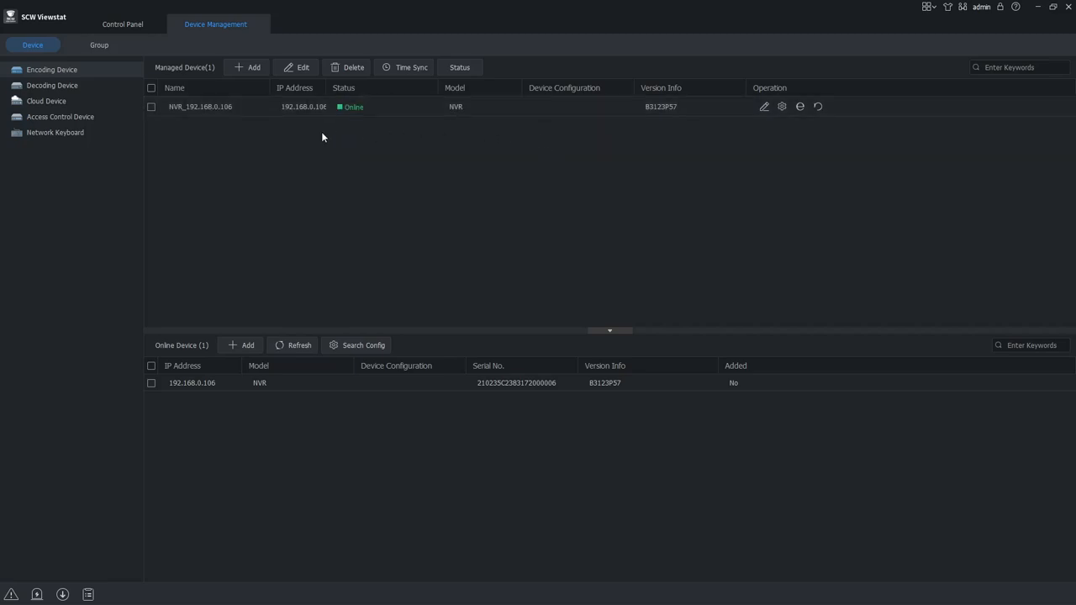
mouse_move(455, 118)
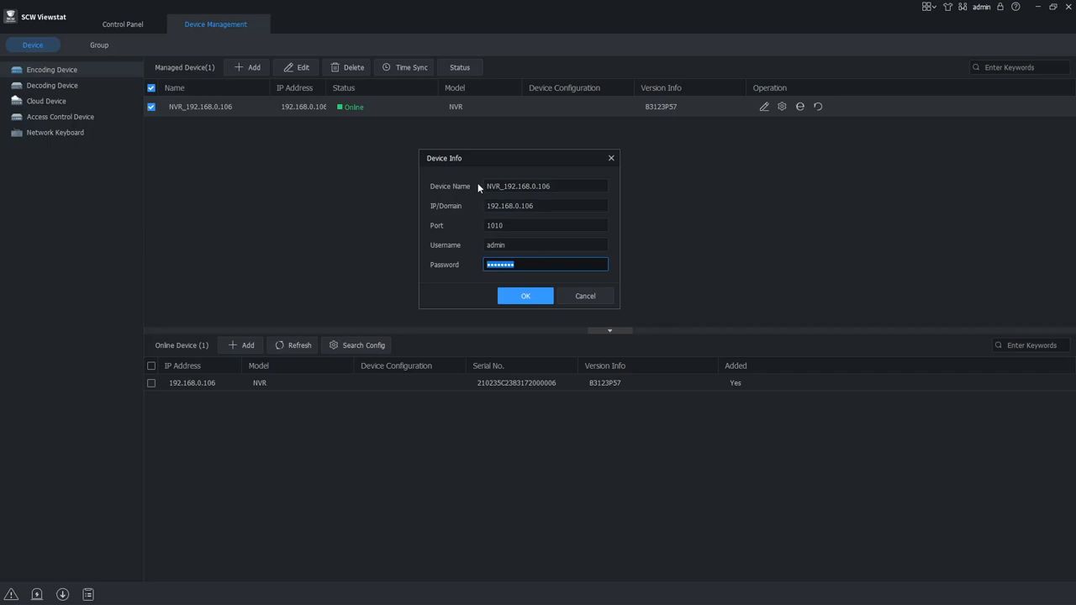
Step: Accept the Device Info for NVR_192.168.0.106 after reviewing name, IP, port and username
left_click(526, 296)
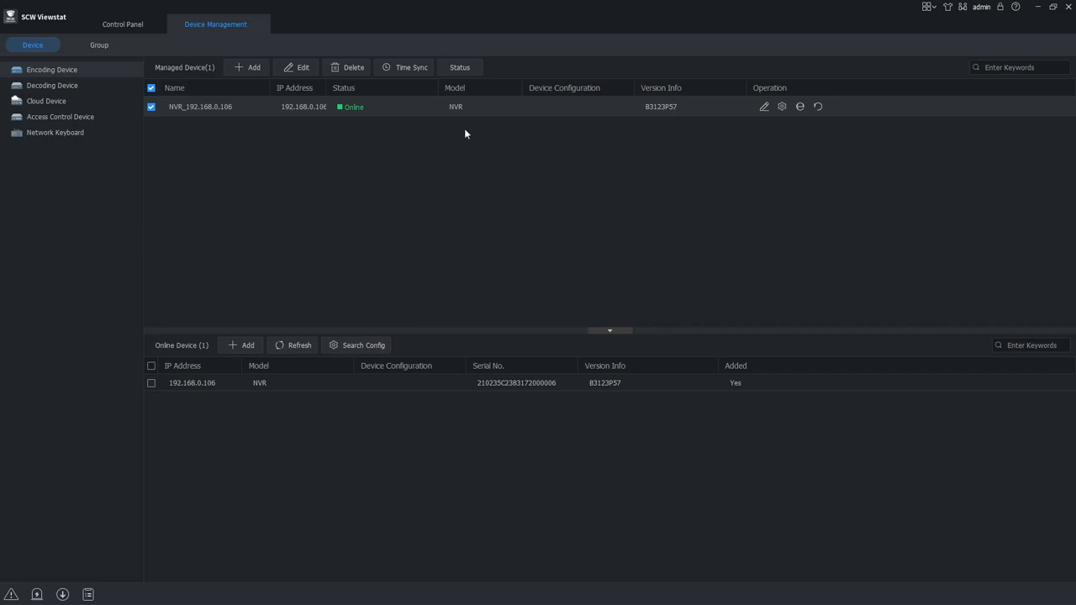
mouse_move(123, 104)
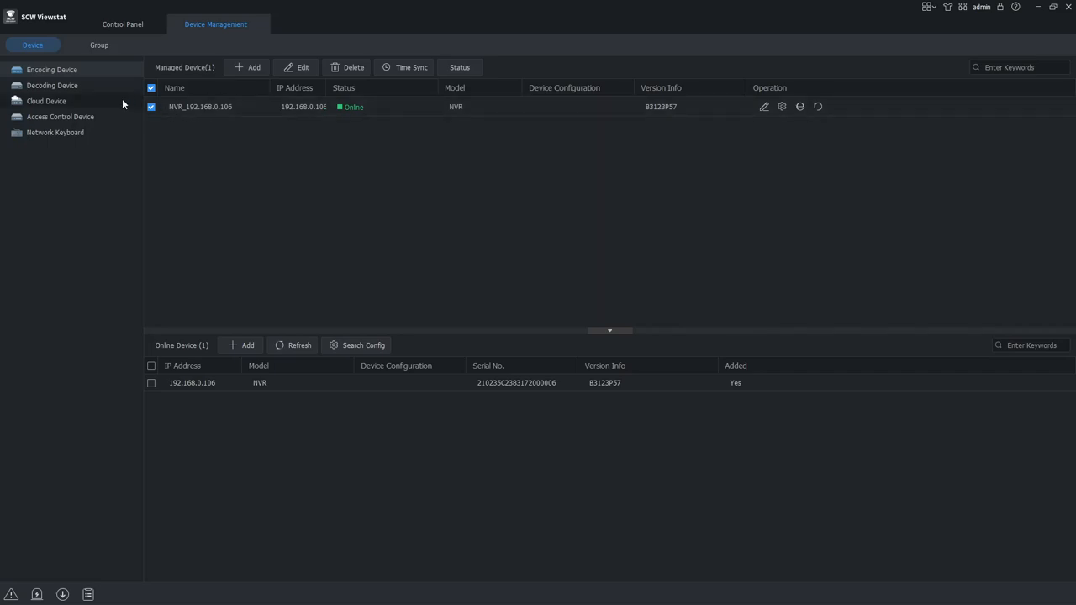
mouse_move(80, 101)
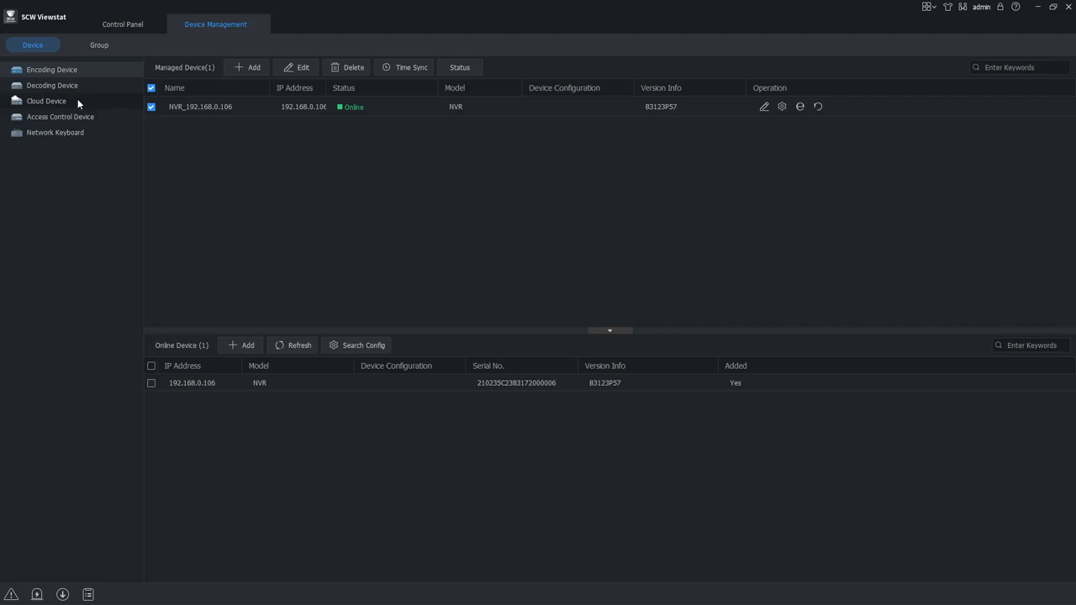
mouse_move(58, 102)
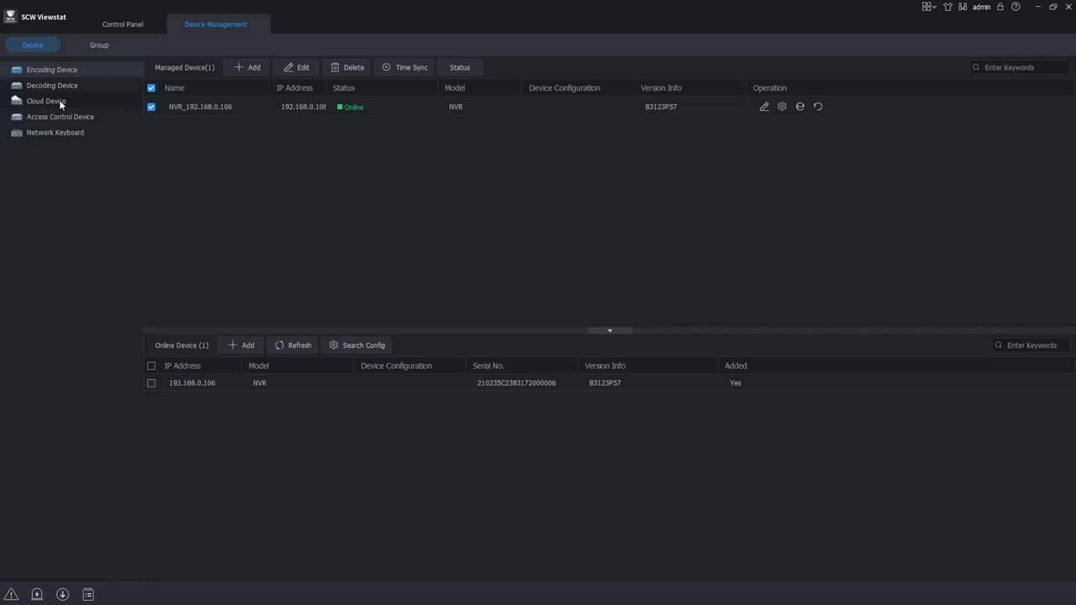
left_click(46, 101)
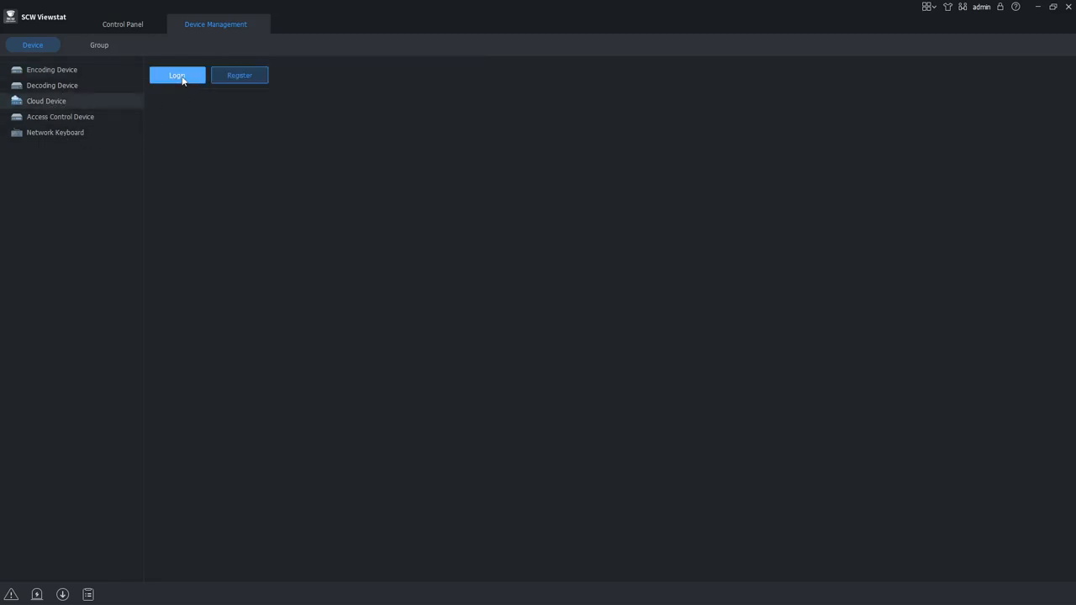
left_click(177, 75)
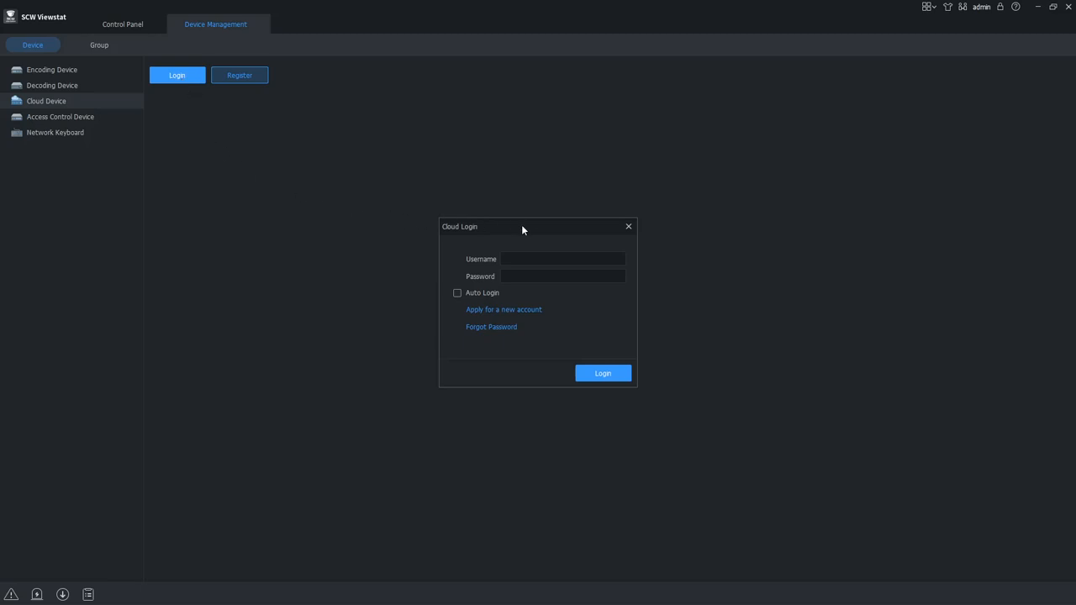
left_click(562, 259)
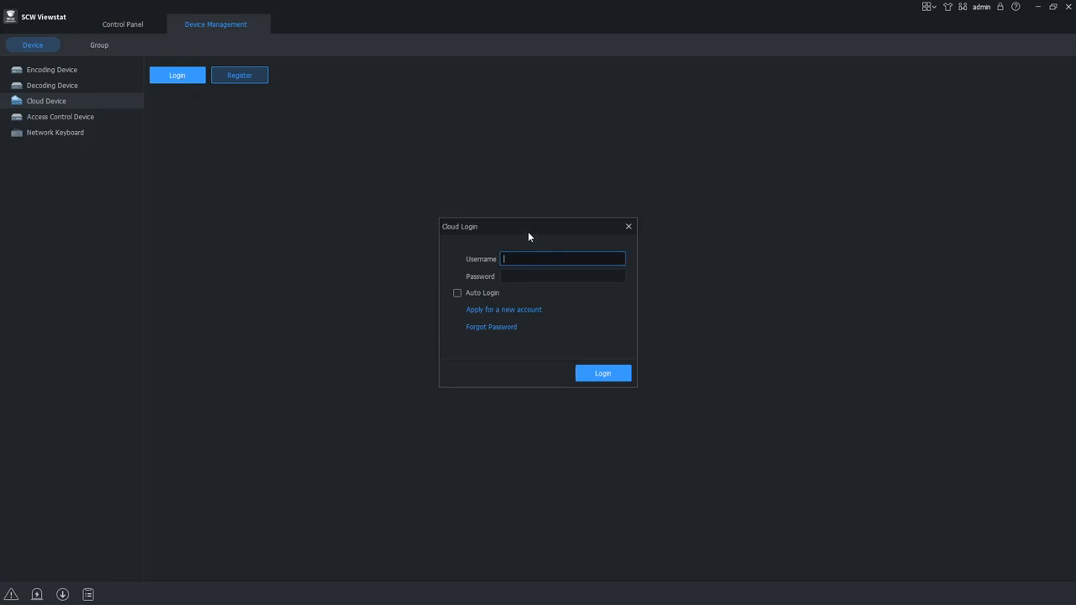
left_click_drag(529, 226, 524, 207)
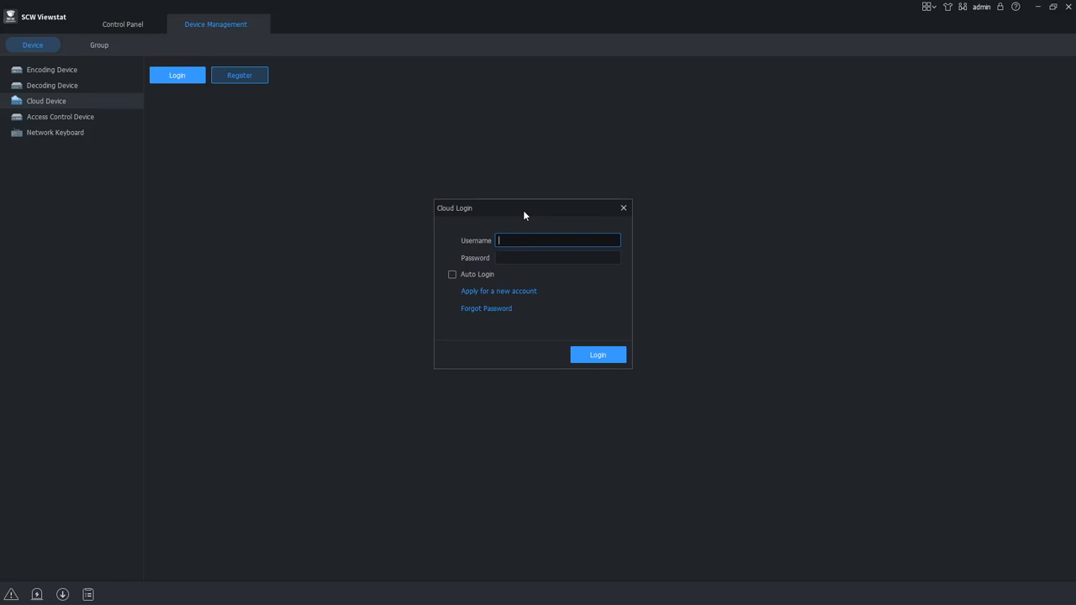
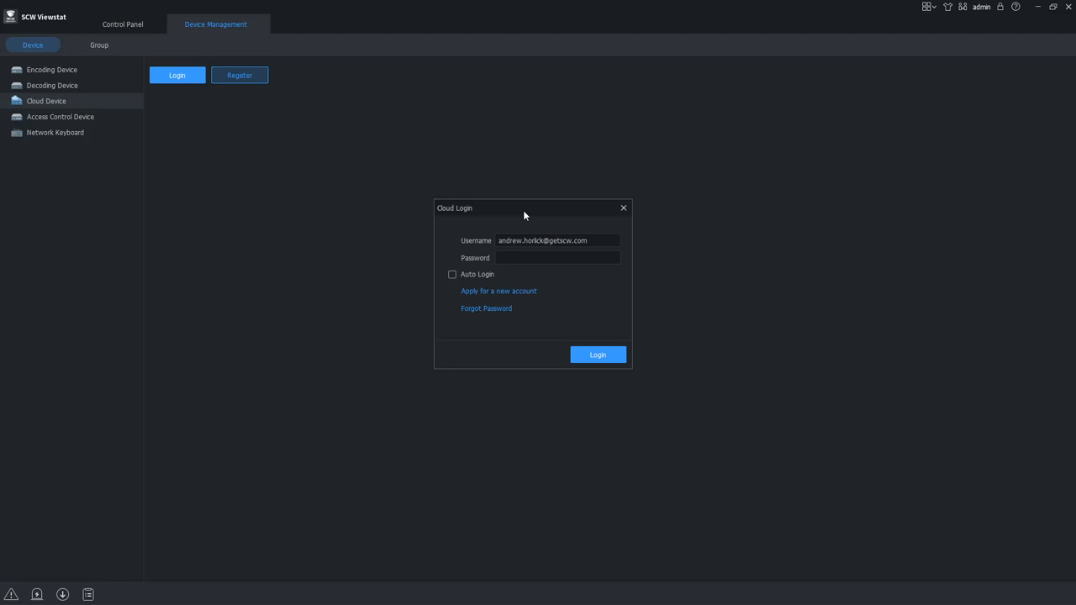
Step: Enter the password, enable Auto Login and submit the cloud sign-in
left_click(557, 258)
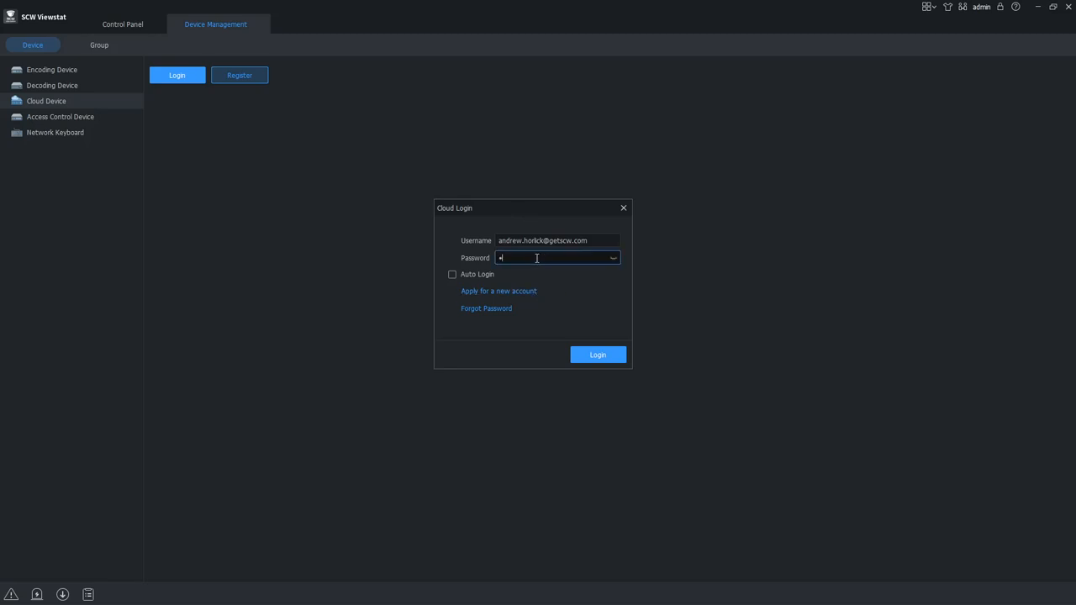
type("password")
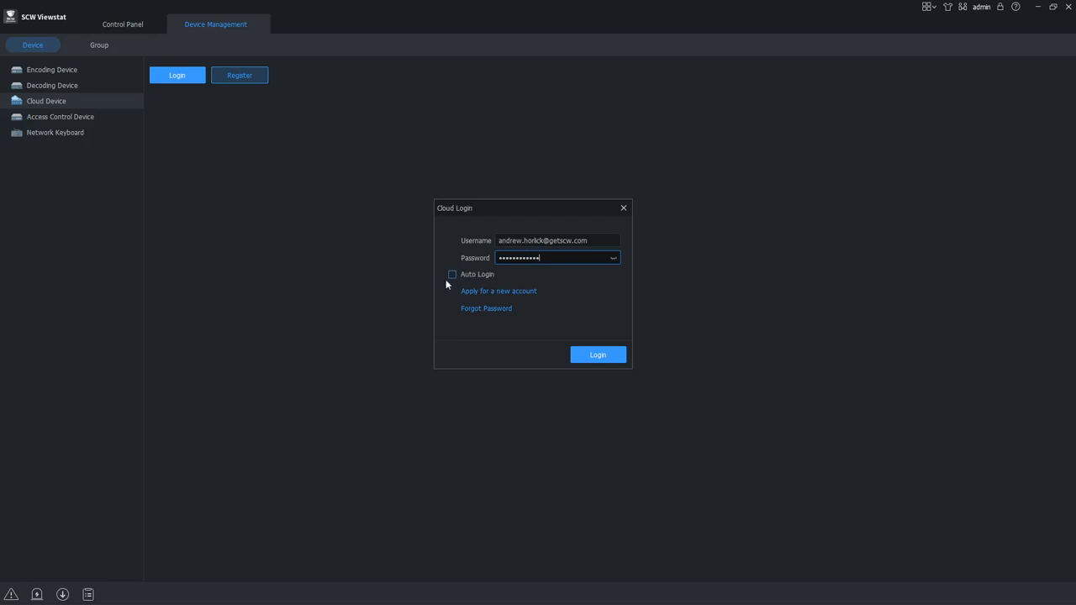
left_click(451, 274)
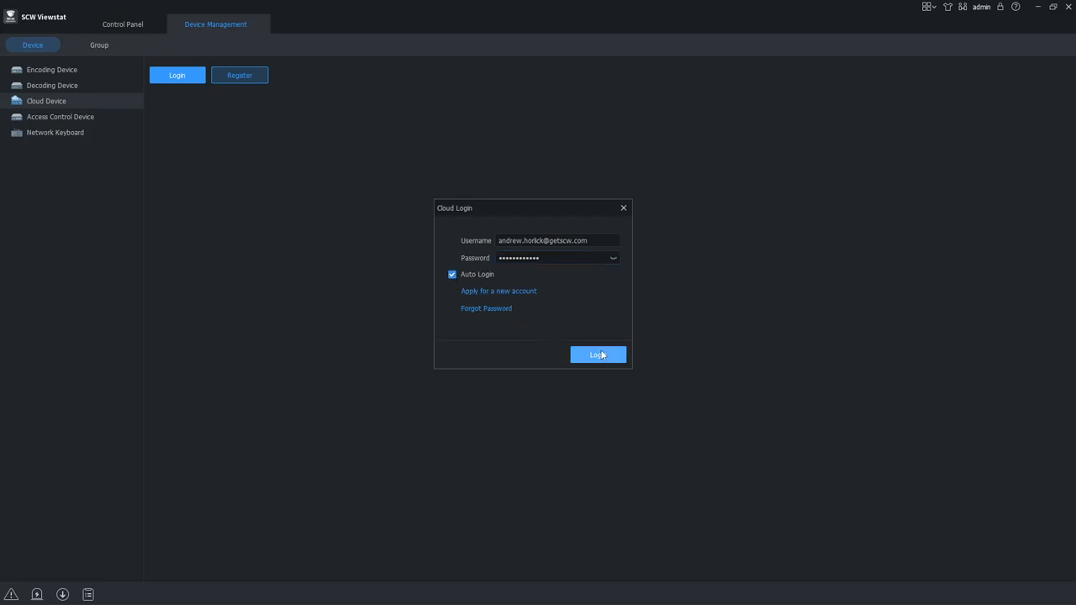
left_click(597, 355)
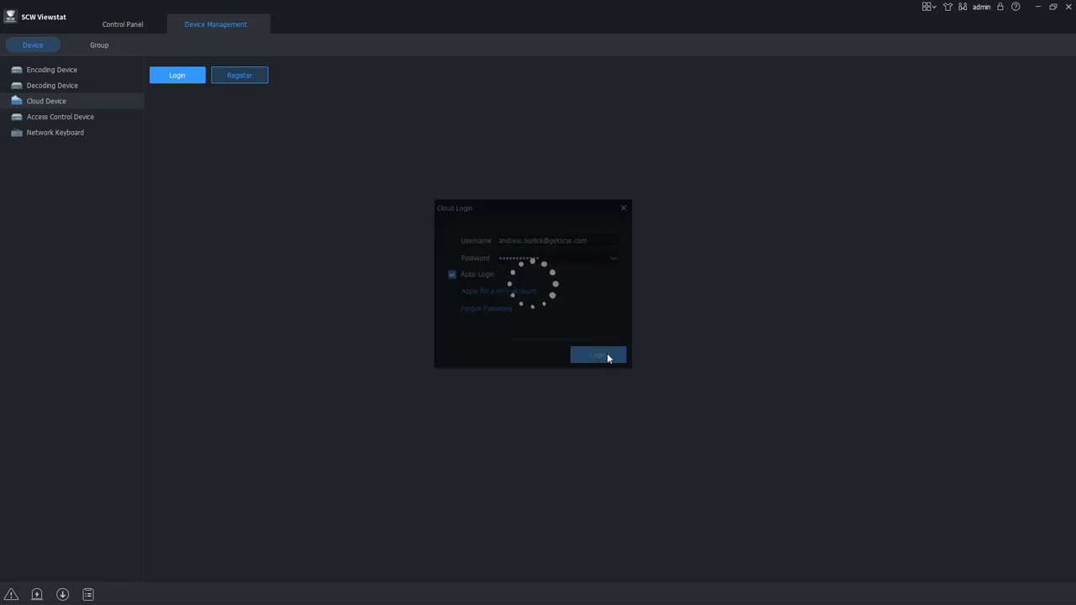
Step: Complete the cloud login so My Cloud Device and Shared Cloud Device lists populate
left_click(596, 355)
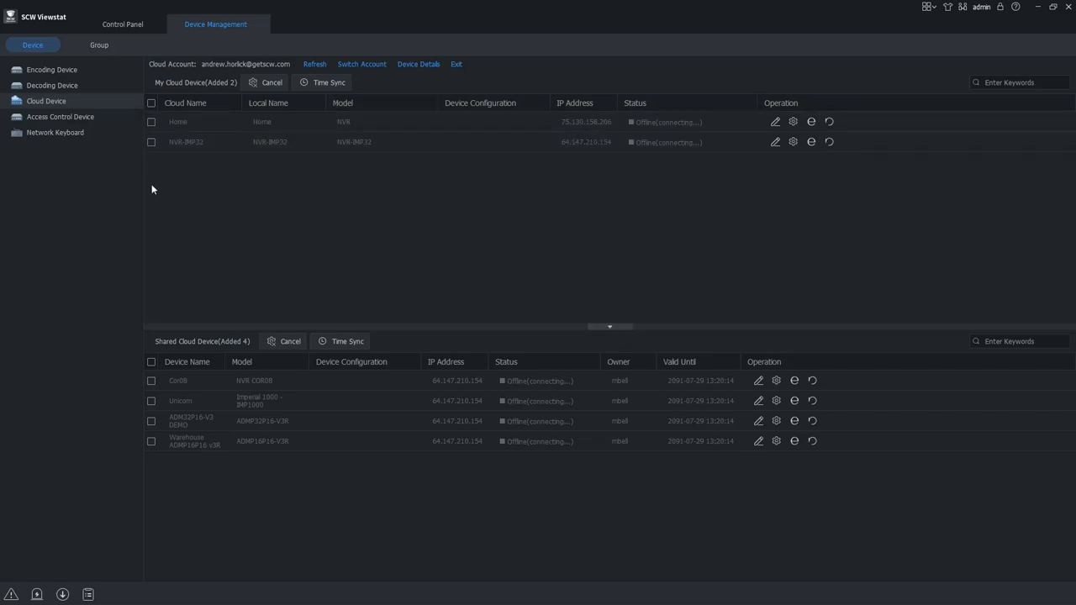
mouse_move(484, 211)
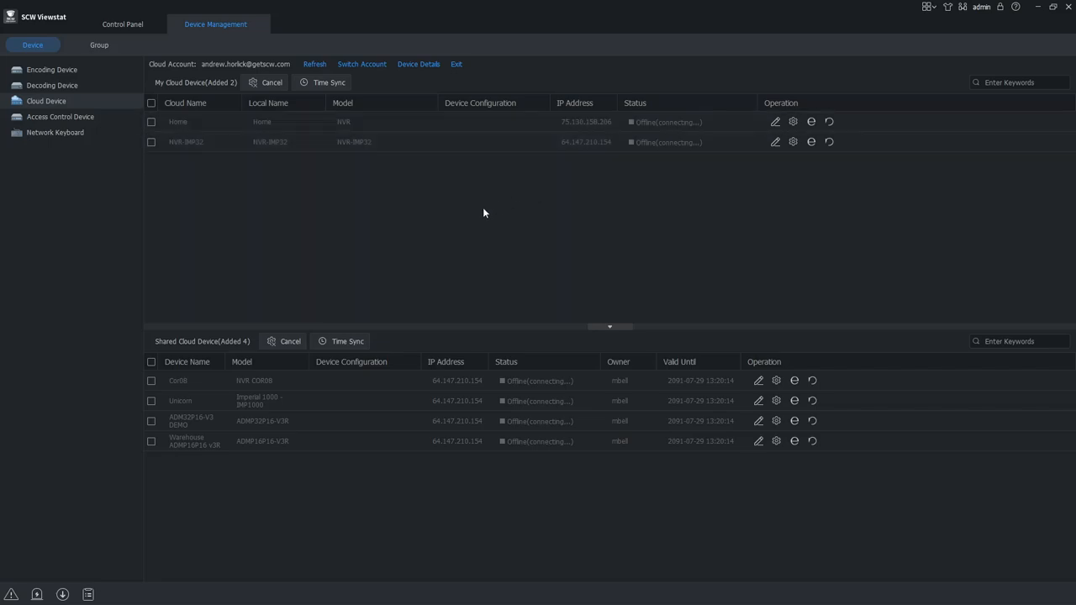
mouse_move(211, 527)
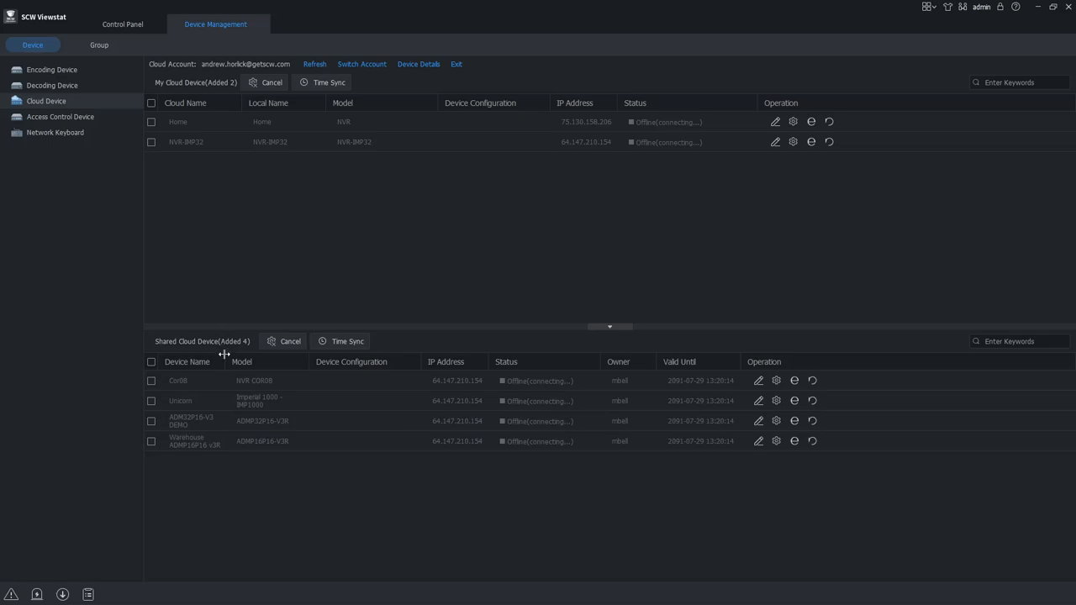
mouse_move(222, 243)
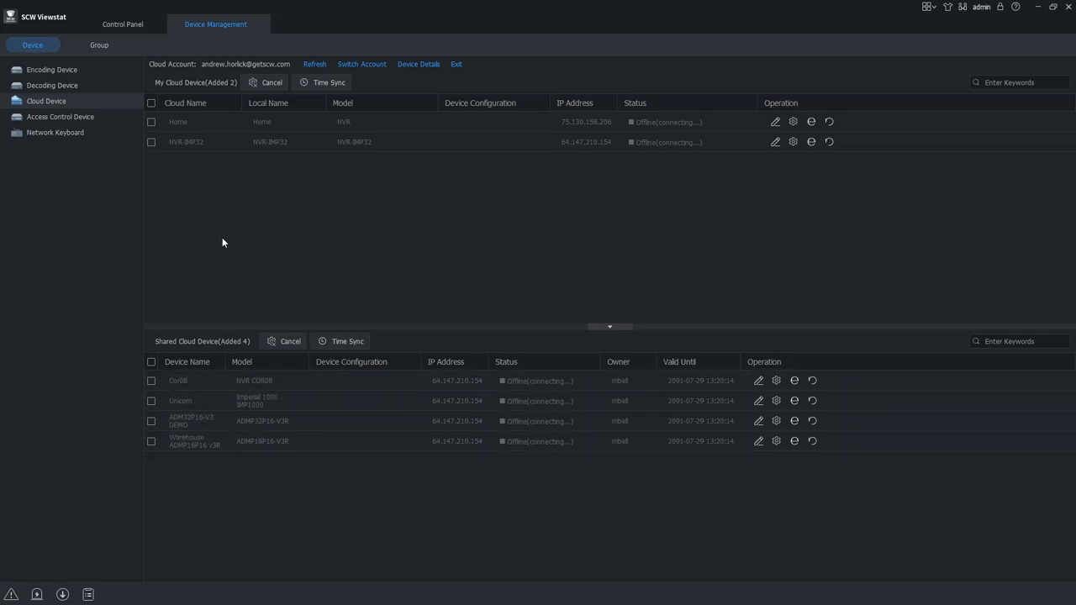